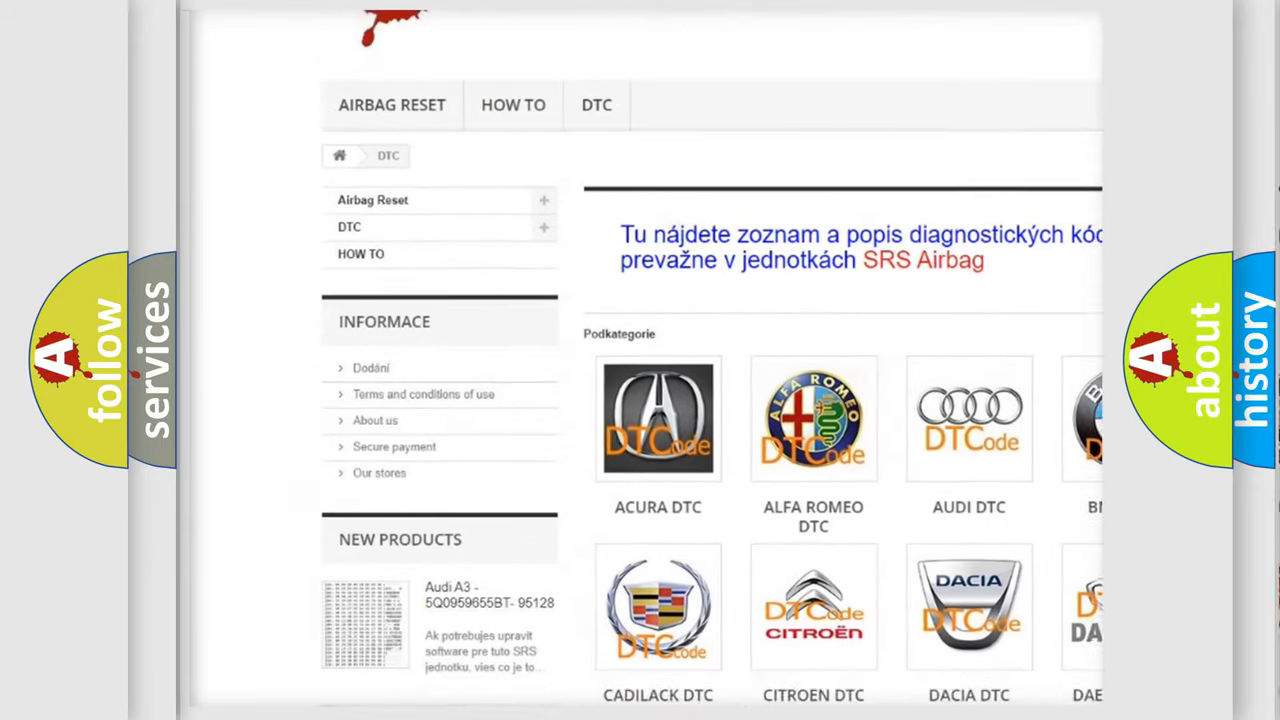
# Scroll the DTC page past the car-make logos down to the B-series code list.
pyautogui.scroll(-3)
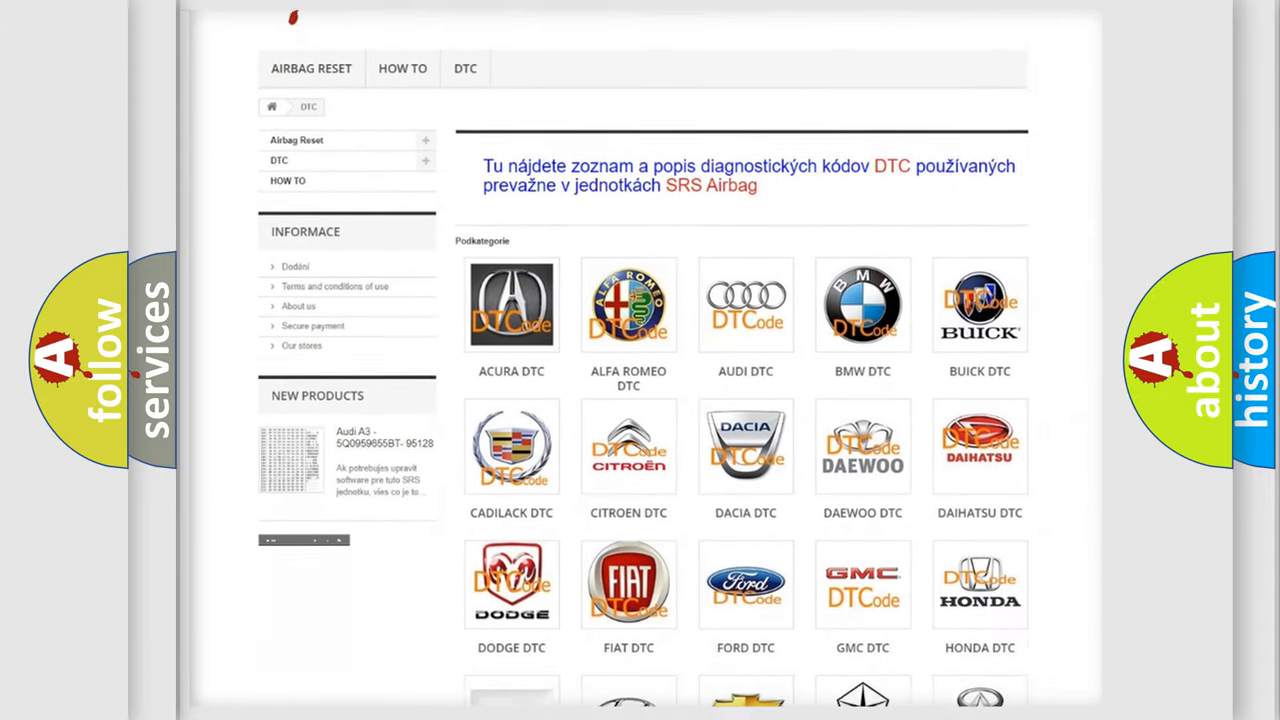
pyautogui.scroll(-3)
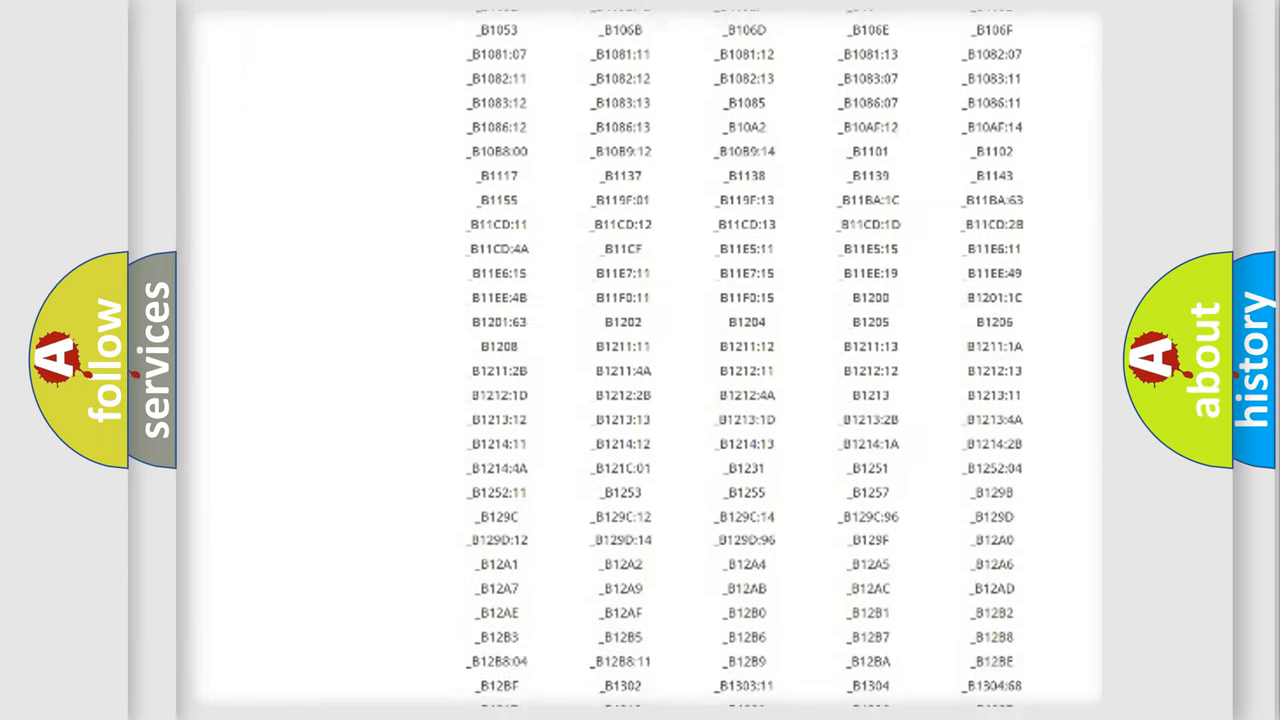
pyautogui.scroll(-3)
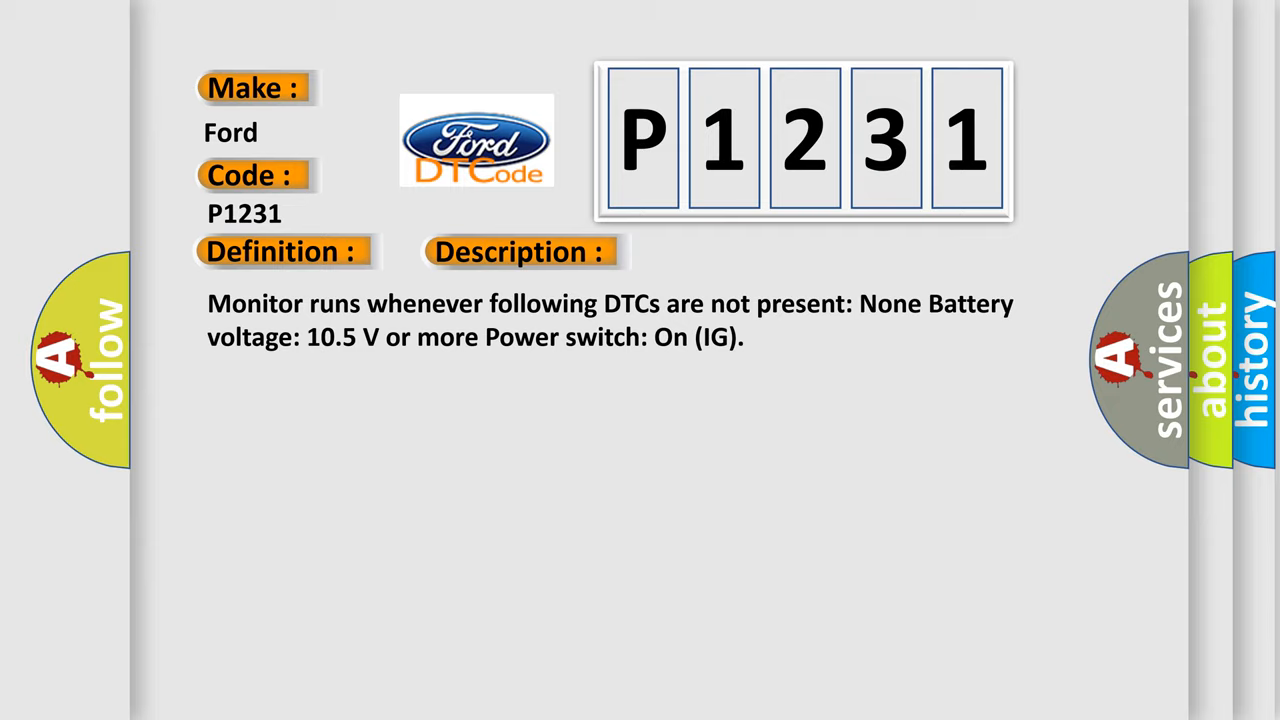
# Advance the Ford P1231 slide to the Cause panel naming a faulty CAN bus circuit or module.
pyautogui.click(732, 252)
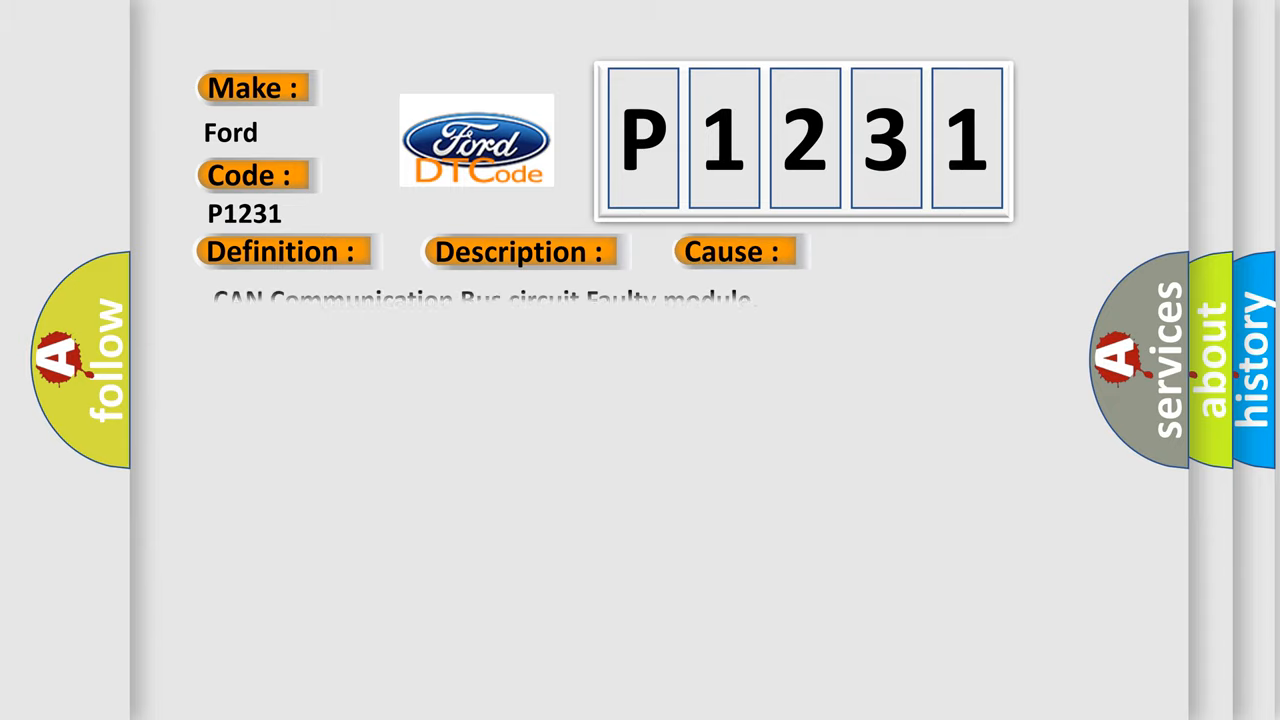